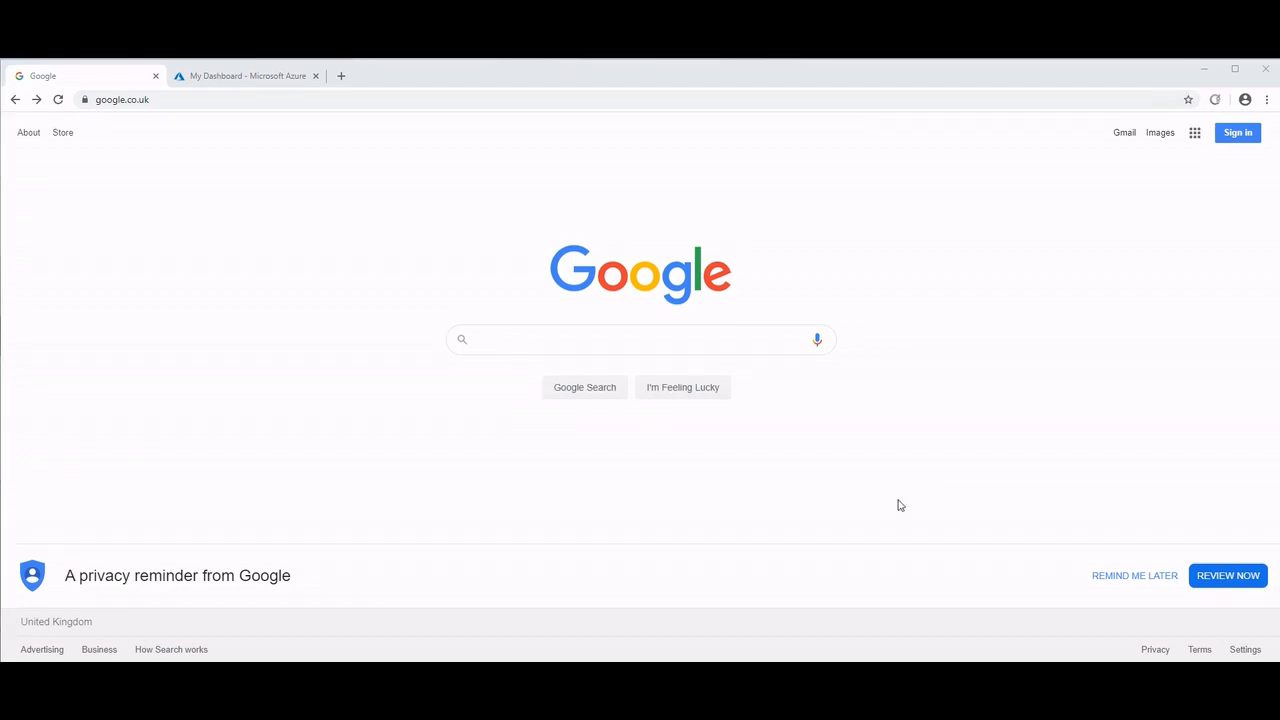
Search Google for 'amazing icon download' and choose the 'amazing icon downloader' suggestion
{"action": "left_click", "coordinate": [640, 339]}
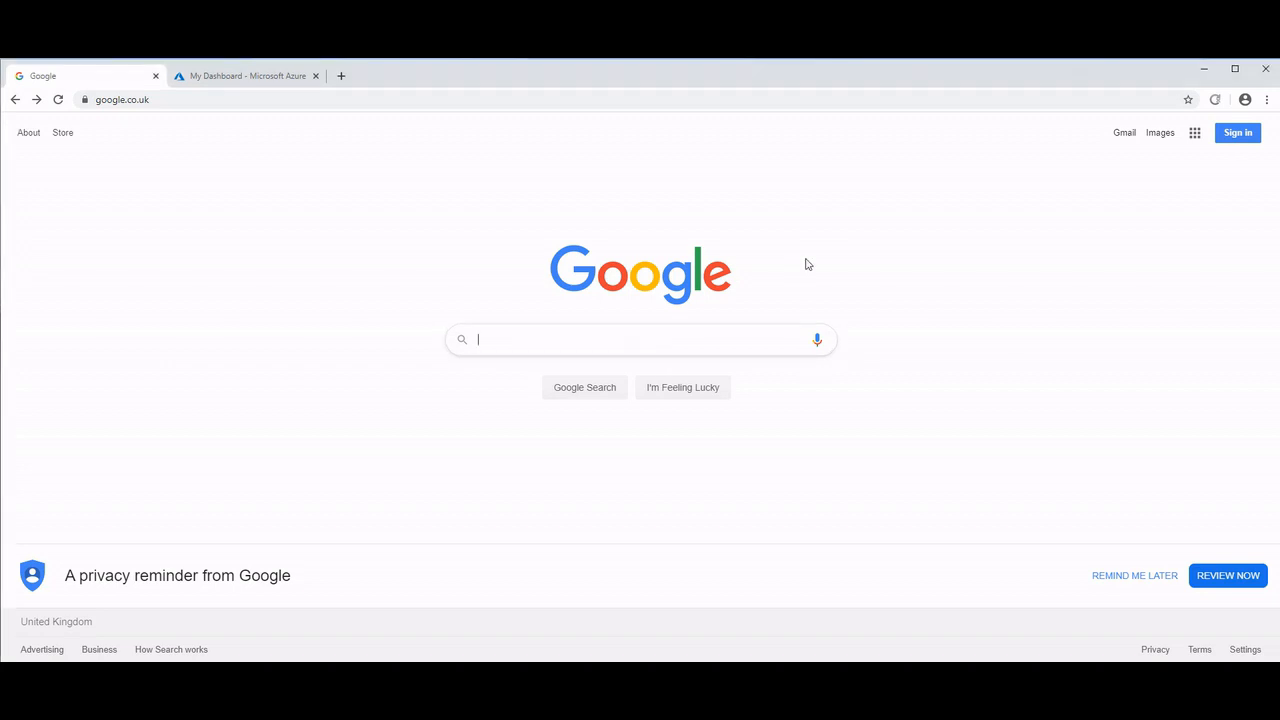
{"action": "type", "text": "amazing"}
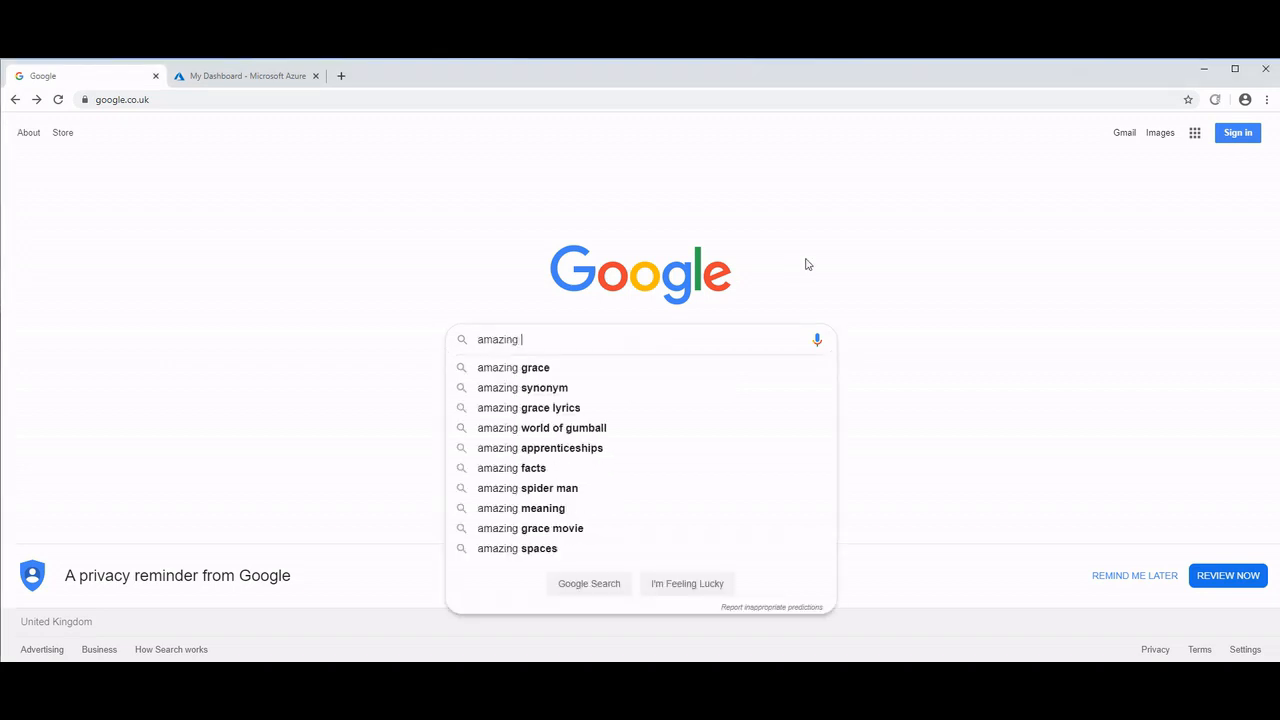
{"action": "type", "text": "icon download"}
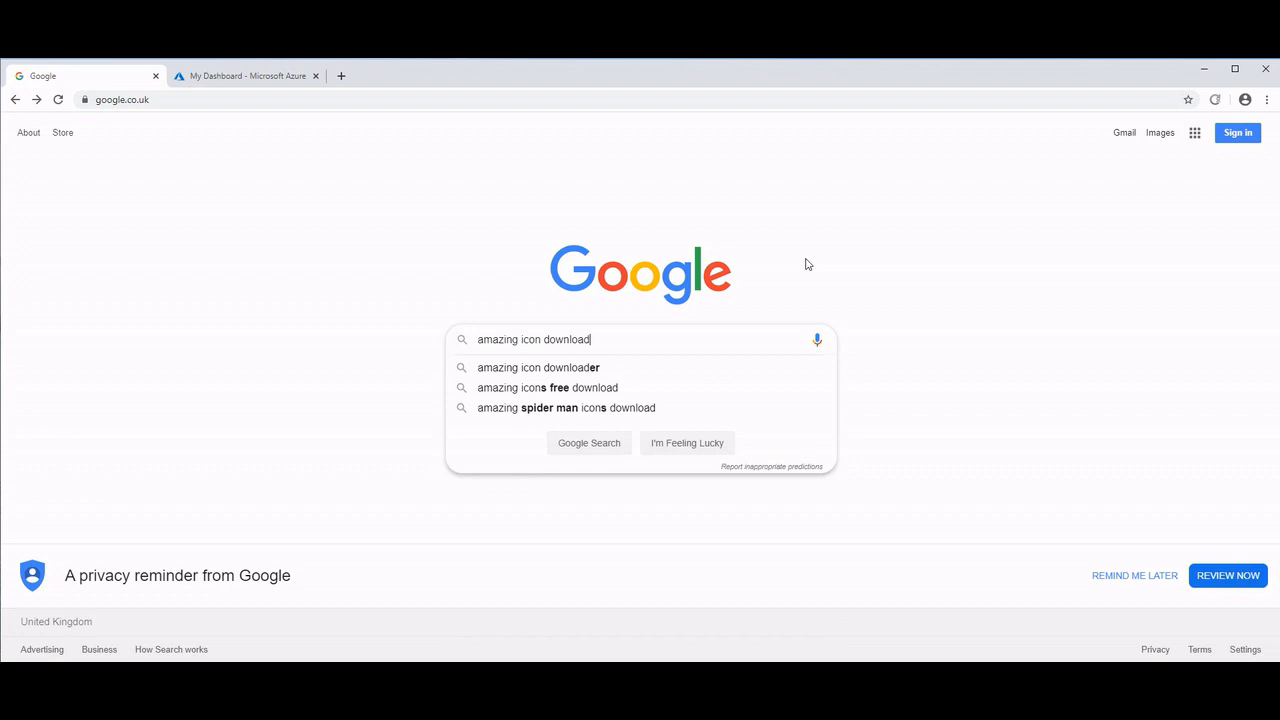
{"action": "left_click", "coordinate": [538, 367]}
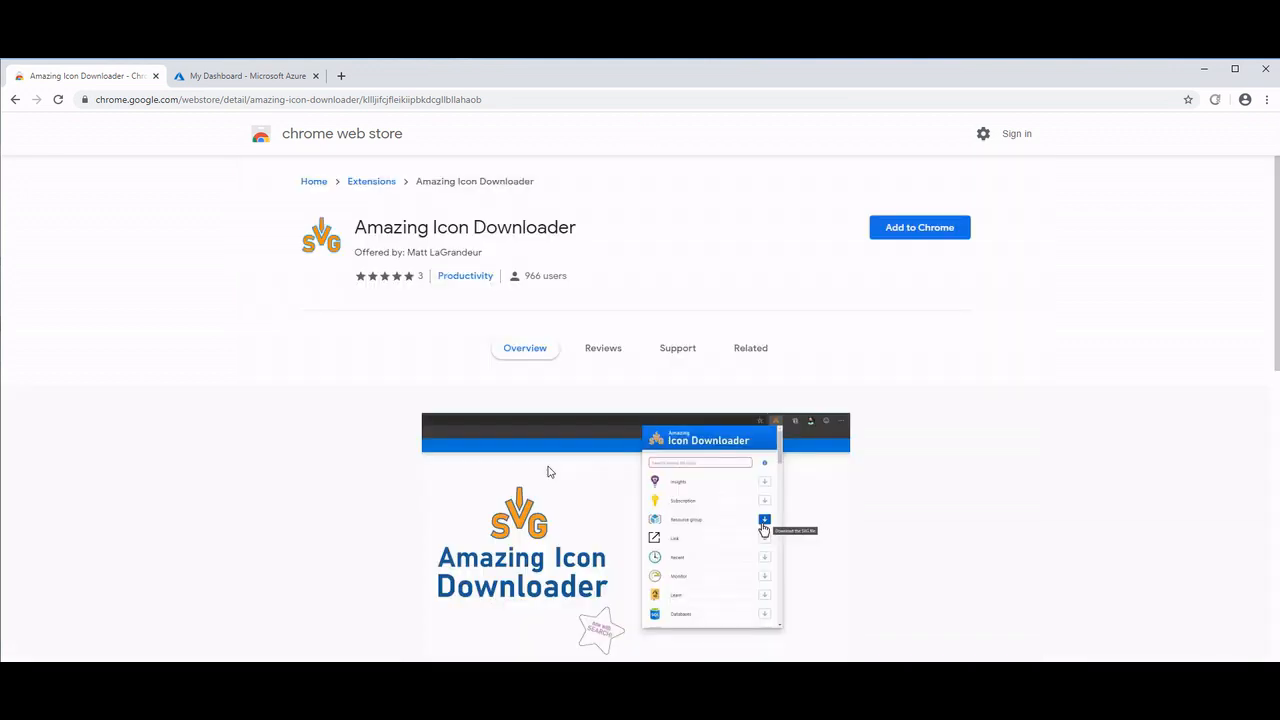
{"action": "mouse_move", "coordinate": [919, 227]}
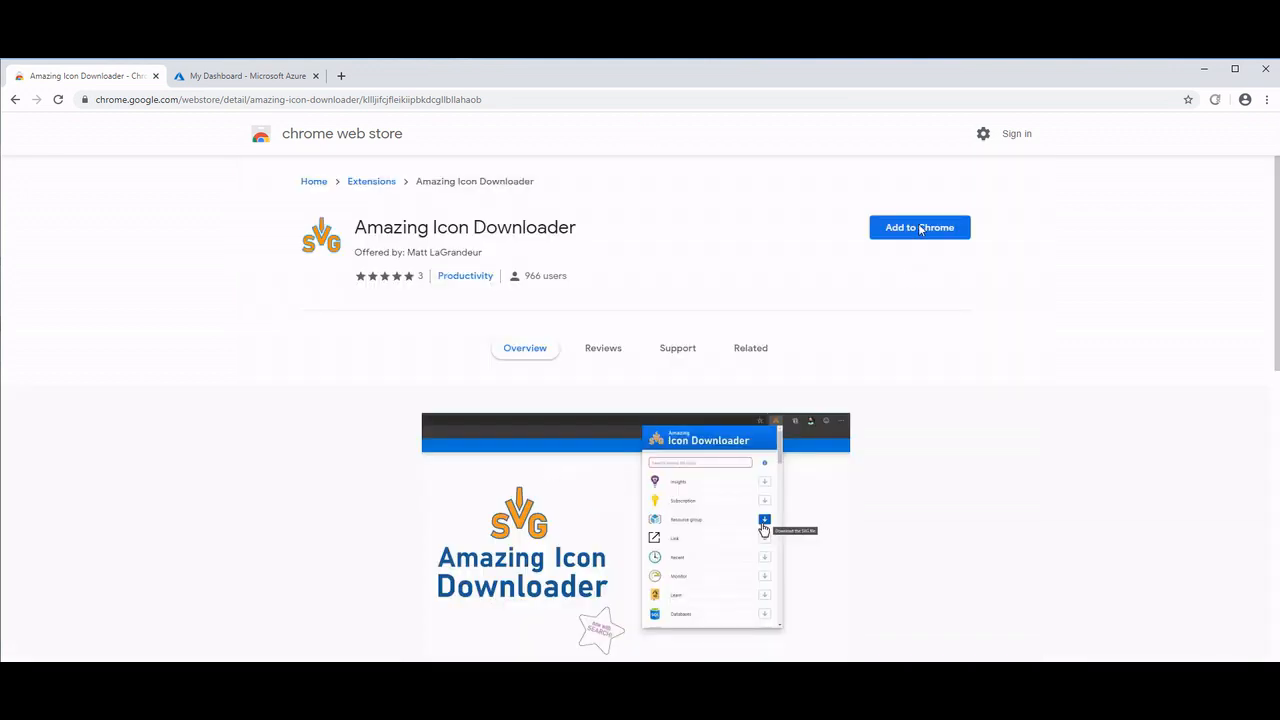
Add the Amazing Icon Downloader extension to Chrome and confirm the installation
{"action": "left_click", "coordinate": [919, 227]}
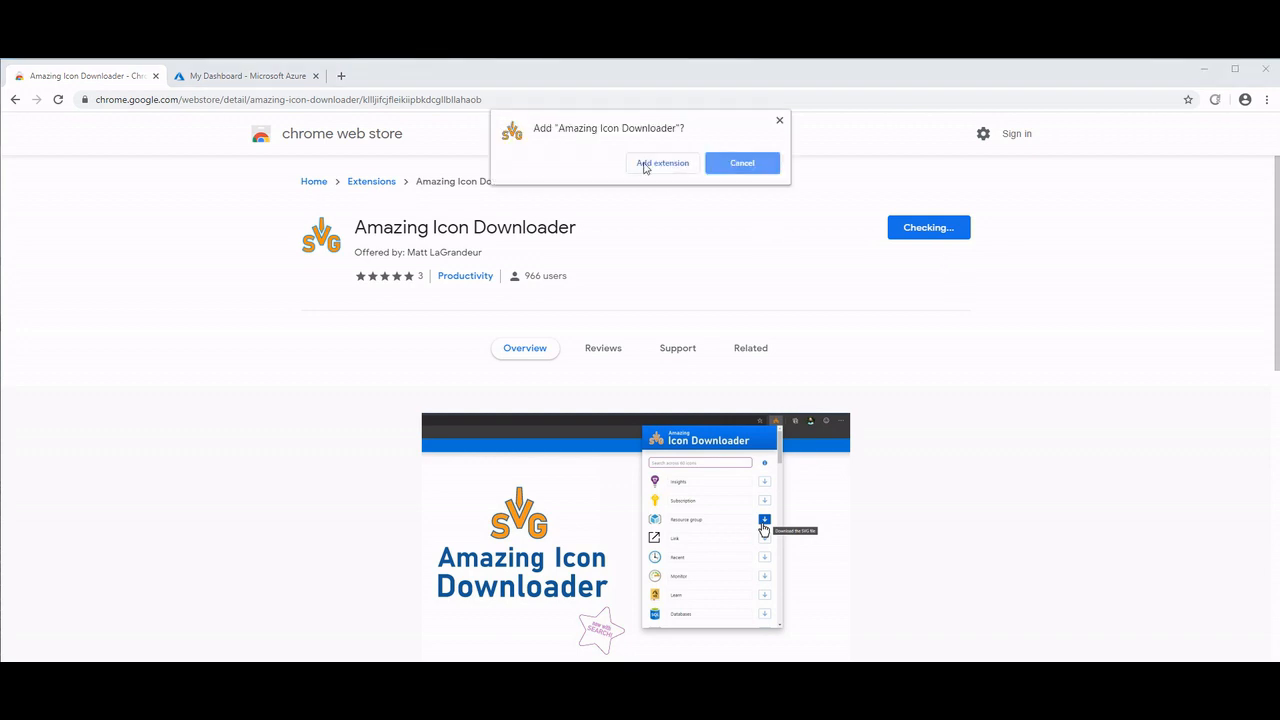
{"action": "left_click", "coordinate": [662, 163]}
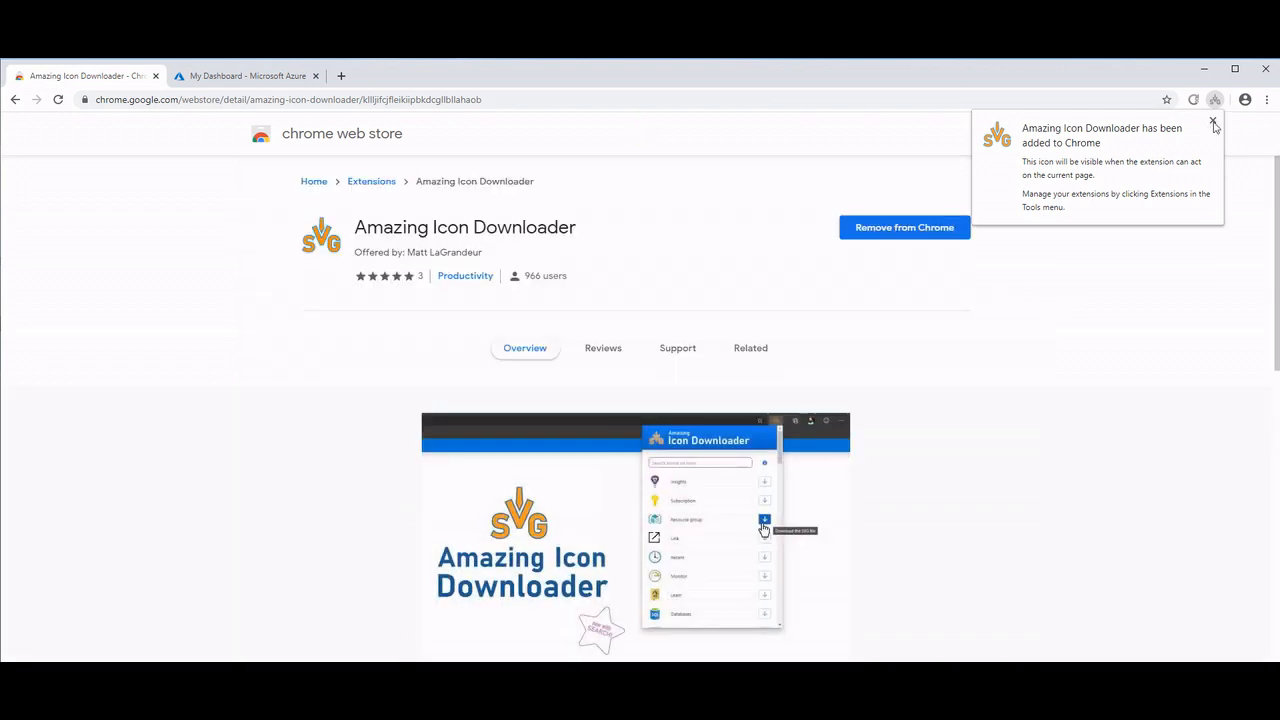
{"action": "mouse_move", "coordinate": [1214, 123]}
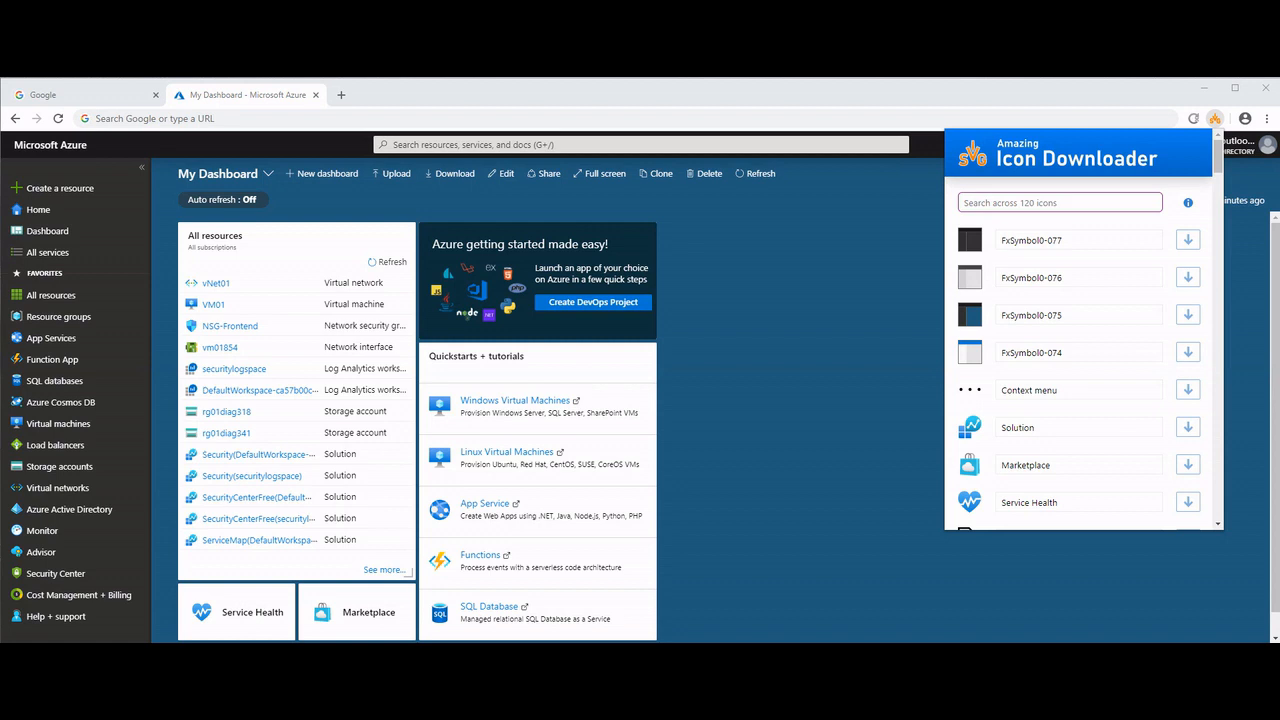
{"action": "mouse_move", "coordinate": [958, 565]}
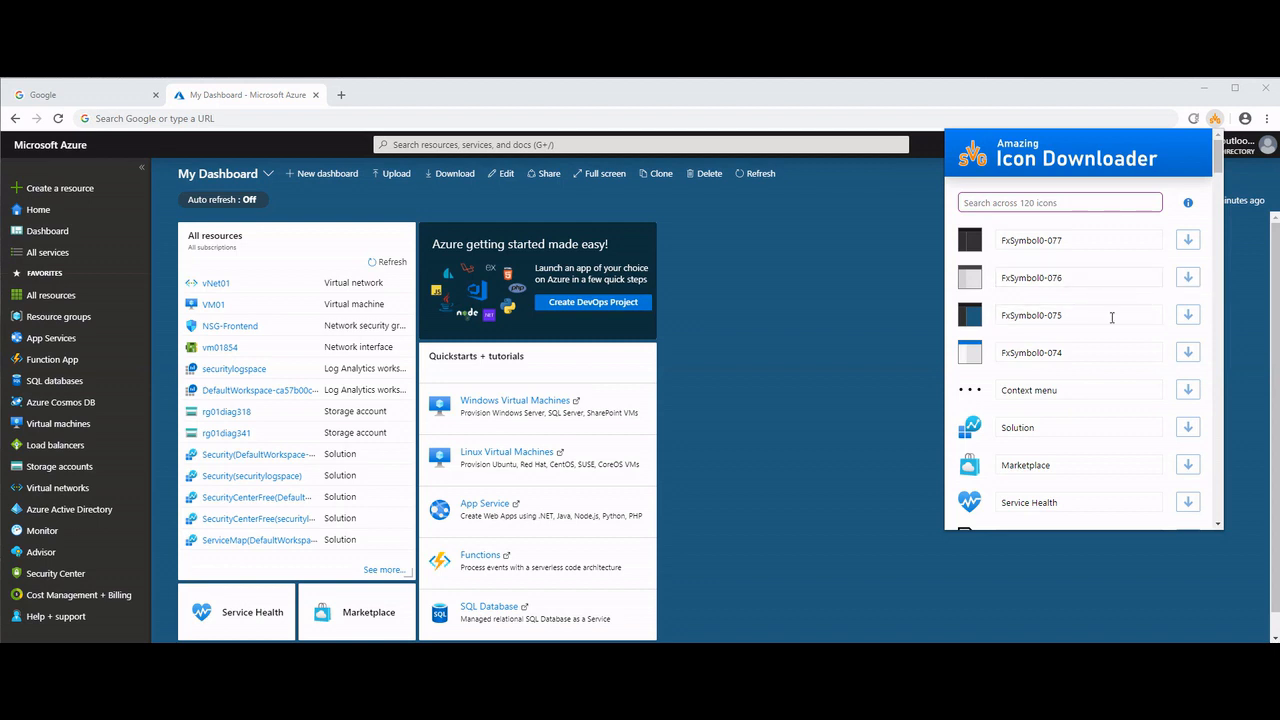
Download the Azure portal's Security Center icon as an SVG from the extension's icon list
{"action": "scroll", "scroll_direction": "down", "scroll_amount": 3}
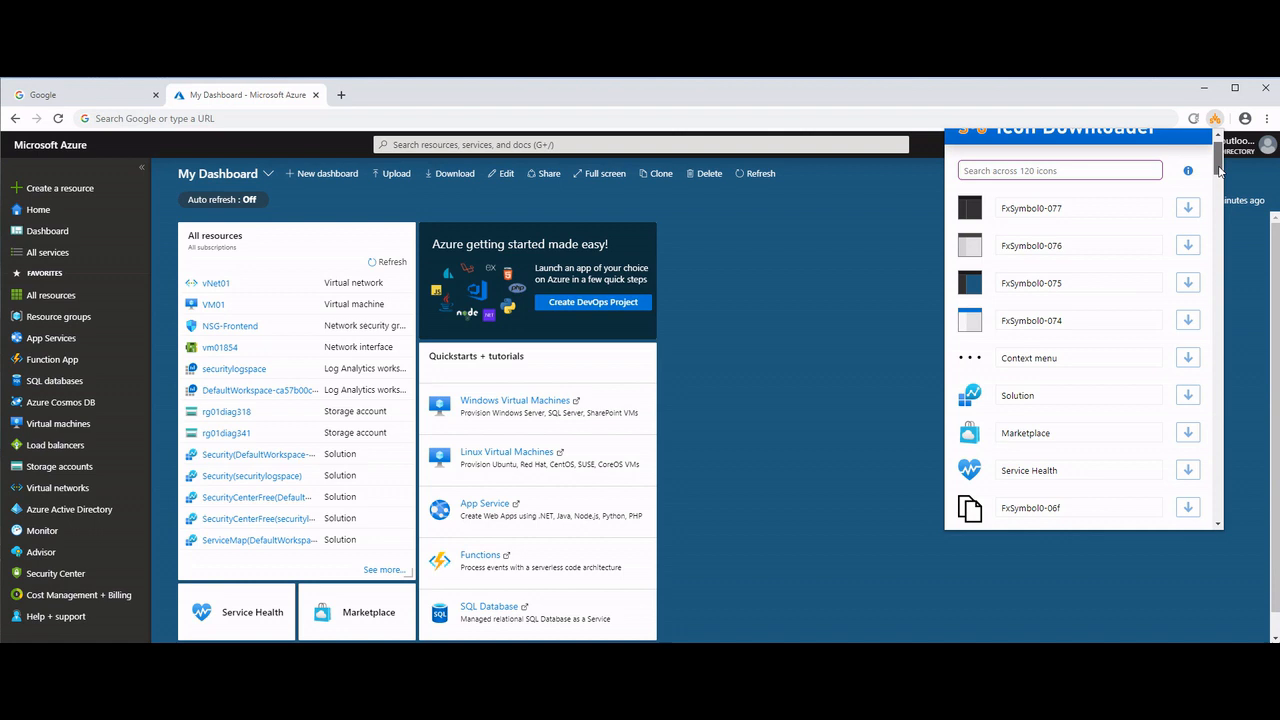
{"action": "scroll", "scroll_direction": "down", "scroll_amount": 3}
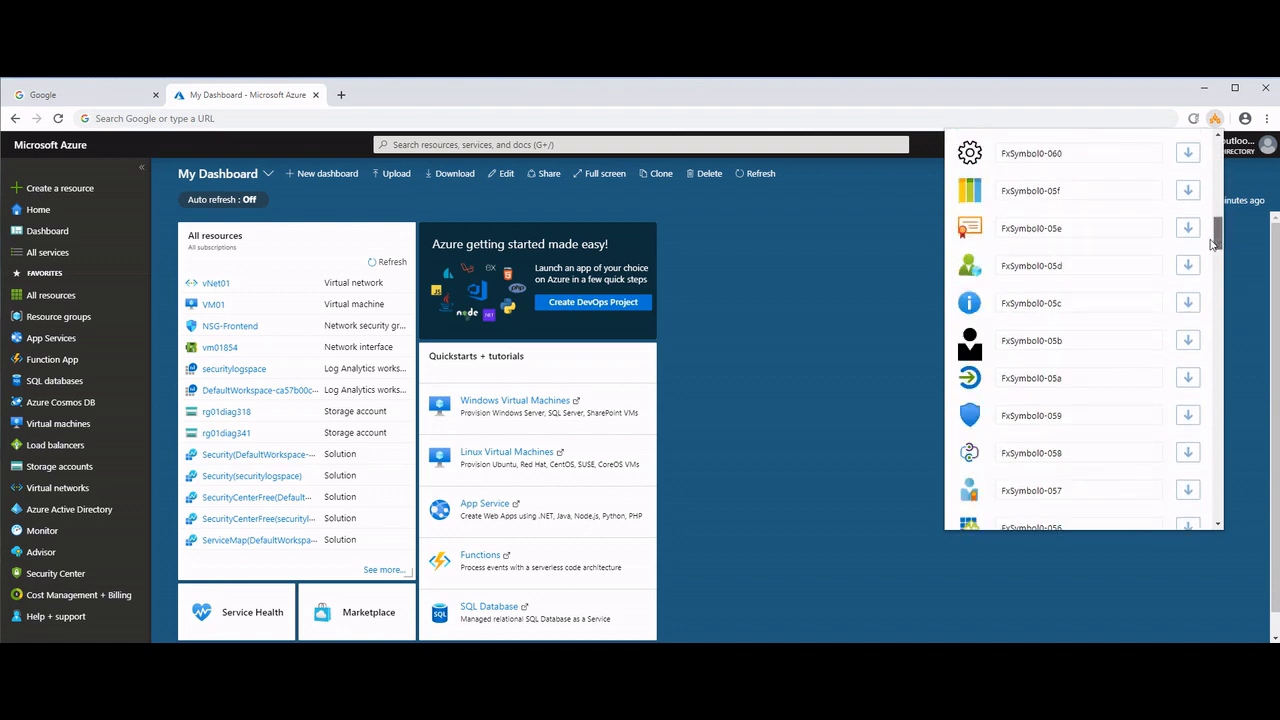
{"action": "scroll", "scroll_direction": "down", "scroll_amount": 3}
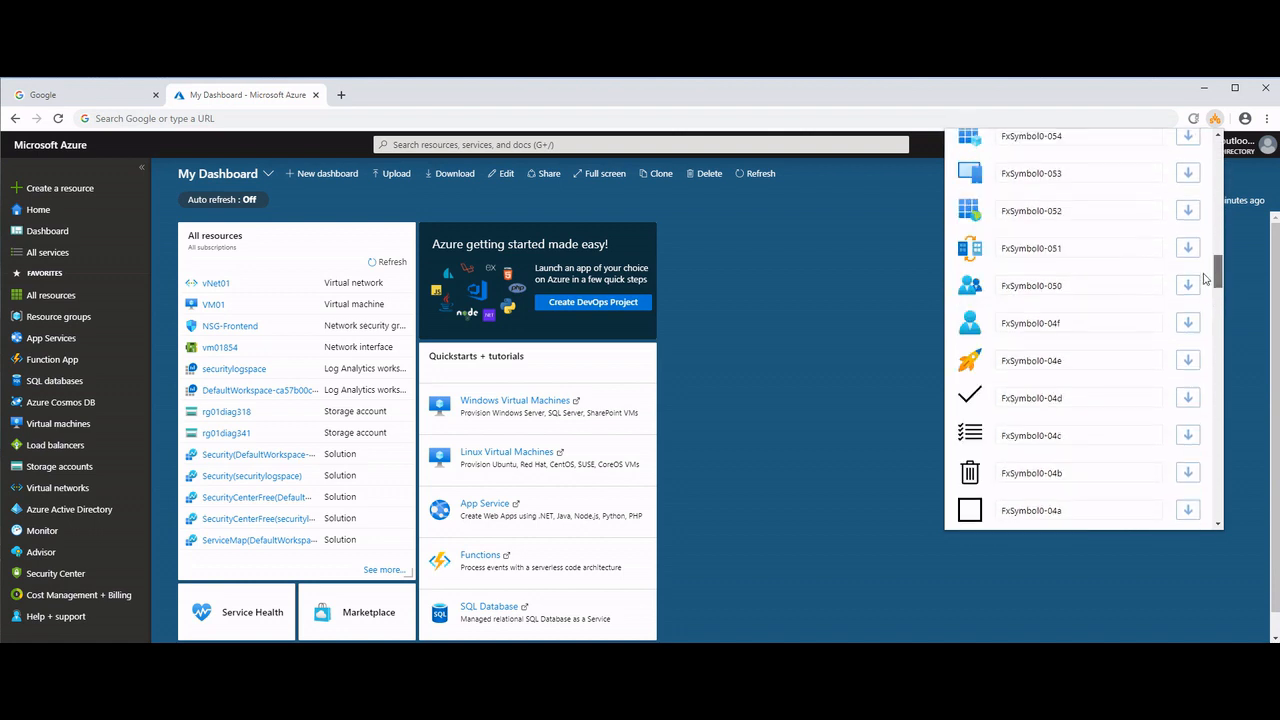
{"action": "scroll", "scroll_direction": "down", "scroll_amount": 3}
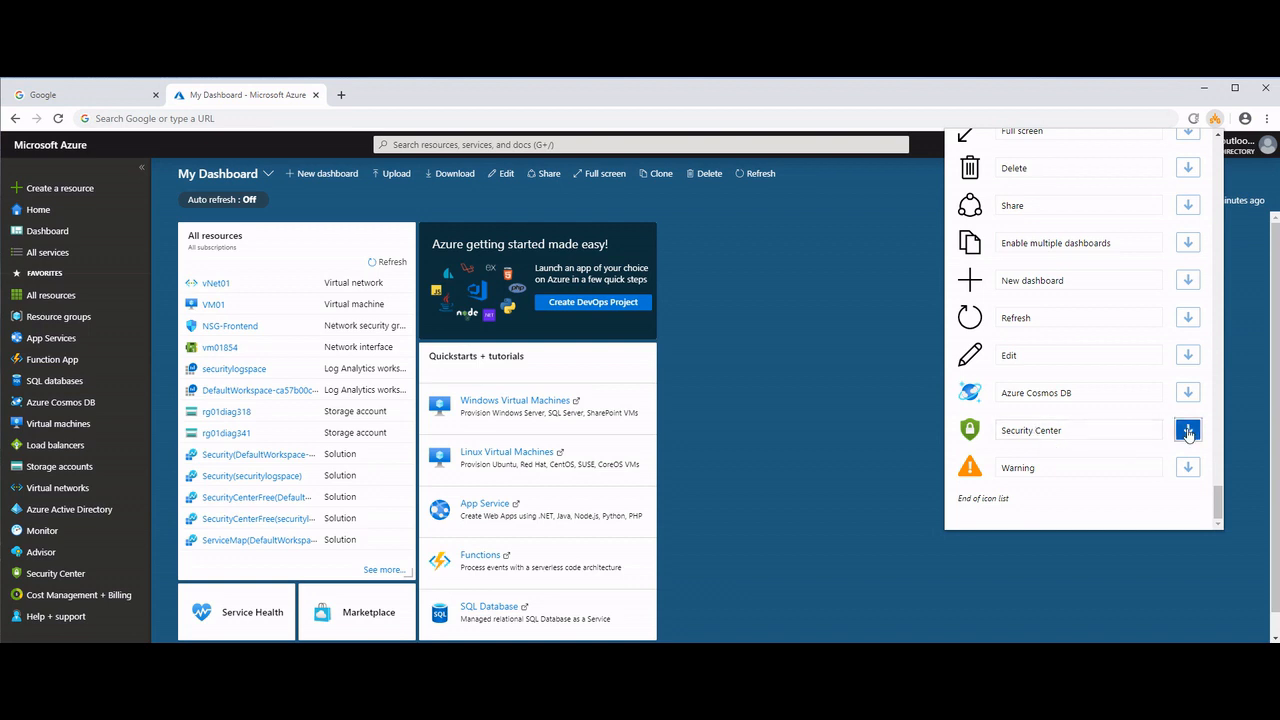
{"action": "left_click", "coordinate": [1187, 429]}
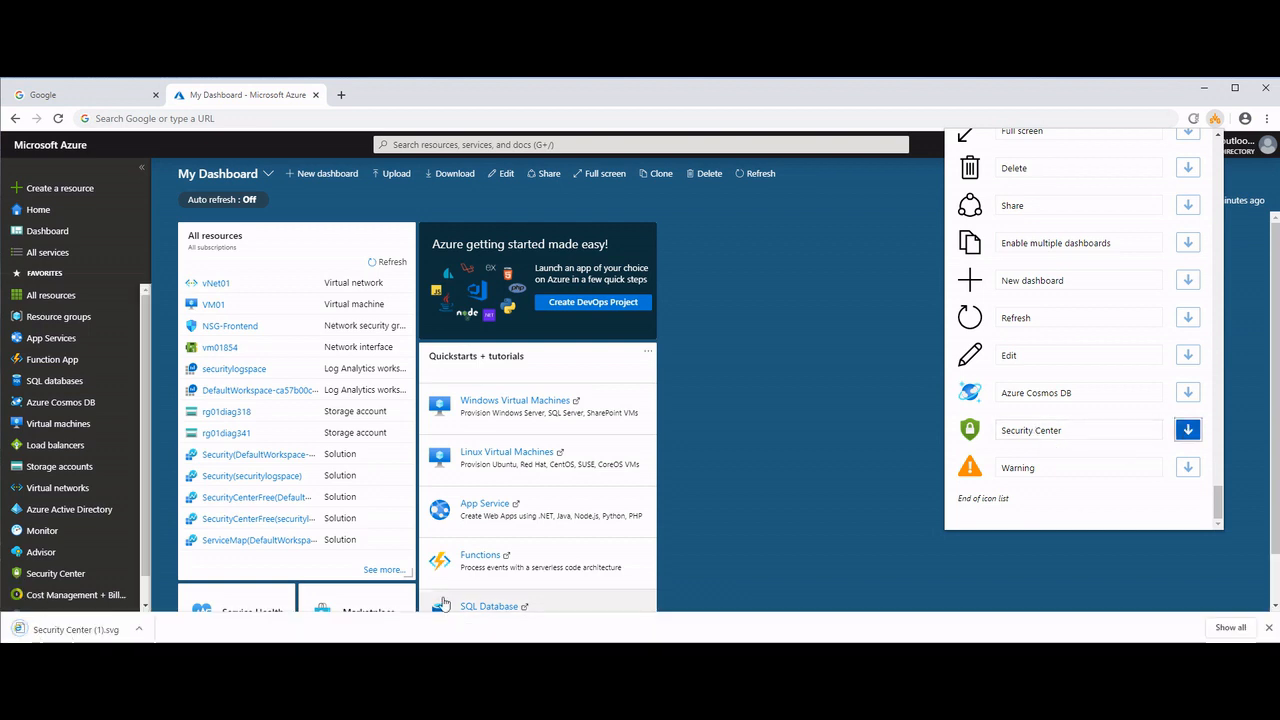